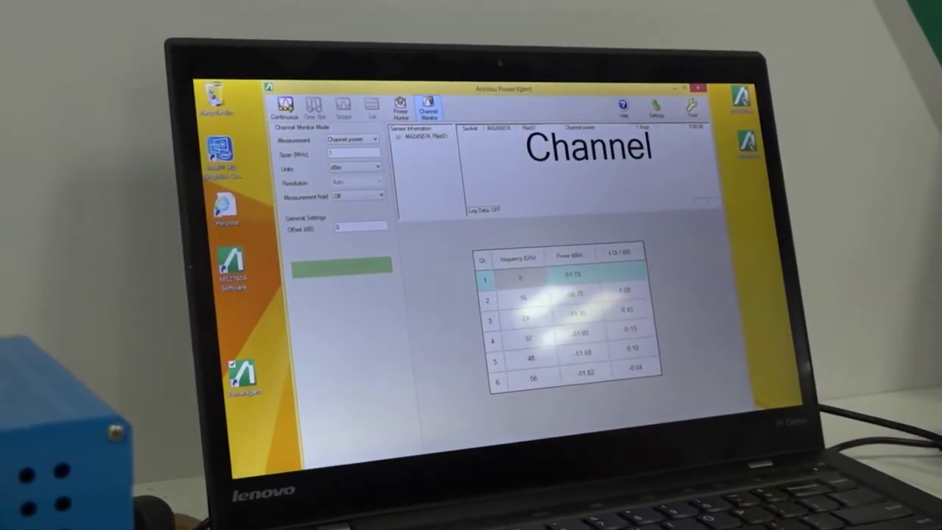
Switch PowerXpert from Channel Monitor to Power Hunter mode, showing the 34–36 GHz sweep table
click(387, 106)
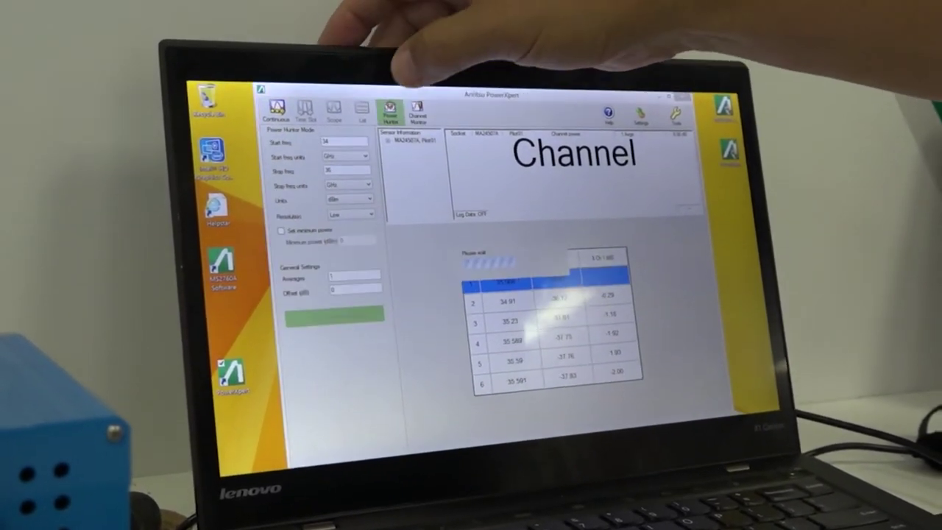